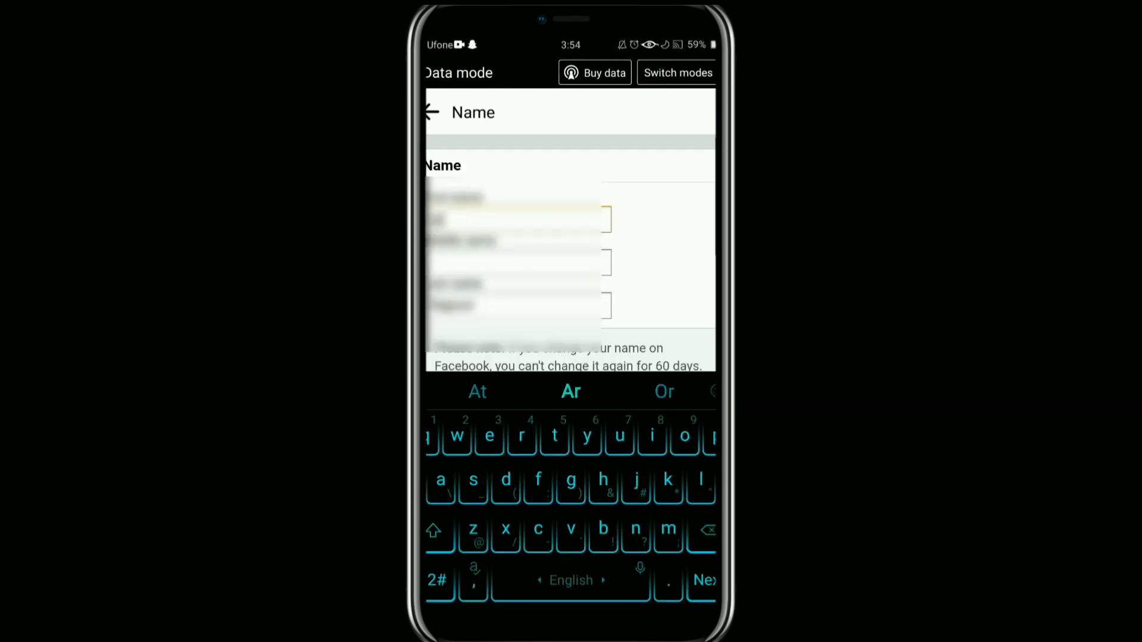
text(James)
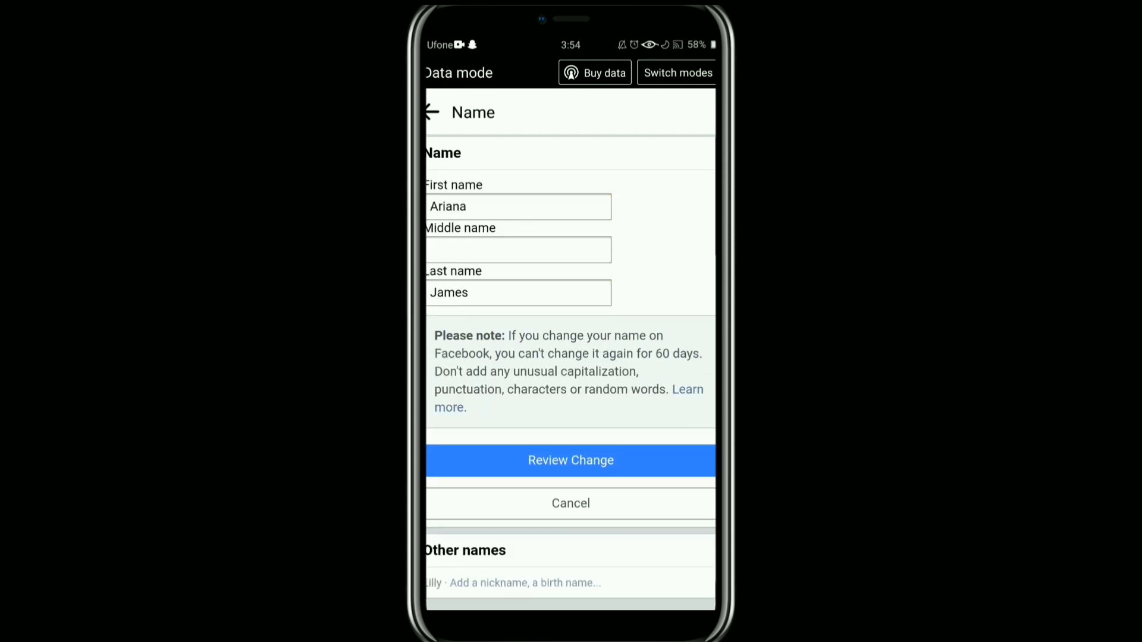
click(569, 460)
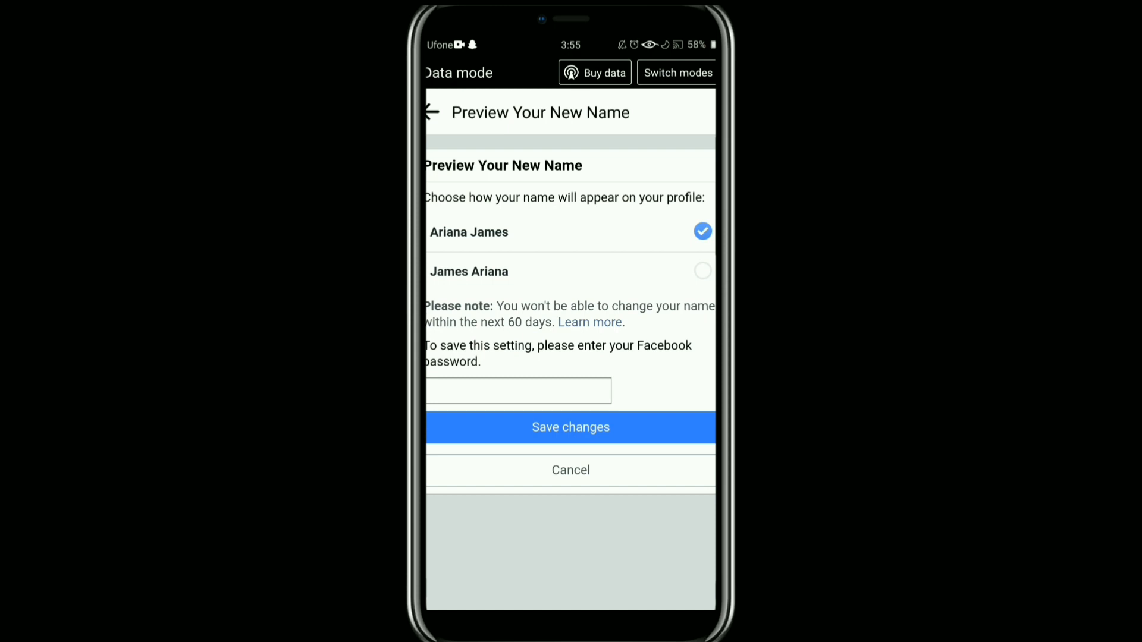